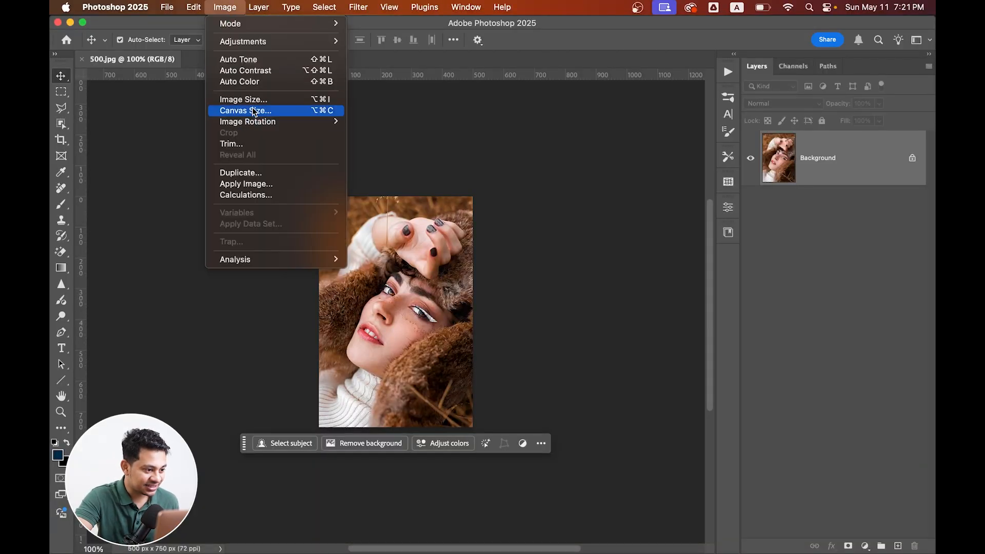
- Check the portrait's current size and resolution in Image Size without changing anything
{"action": "left_click", "coordinate": [242, 100]}
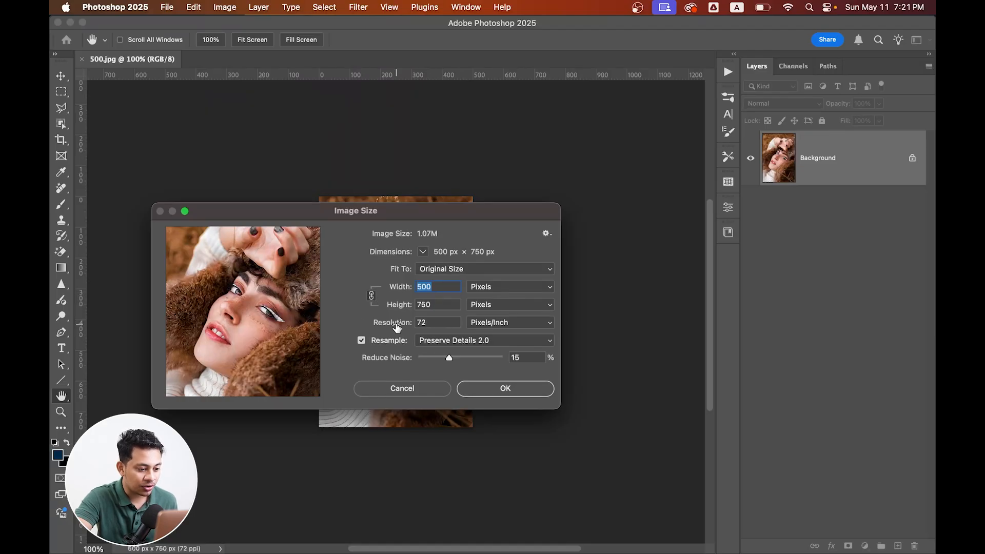
{"action": "left_click", "coordinate": [505, 388]}
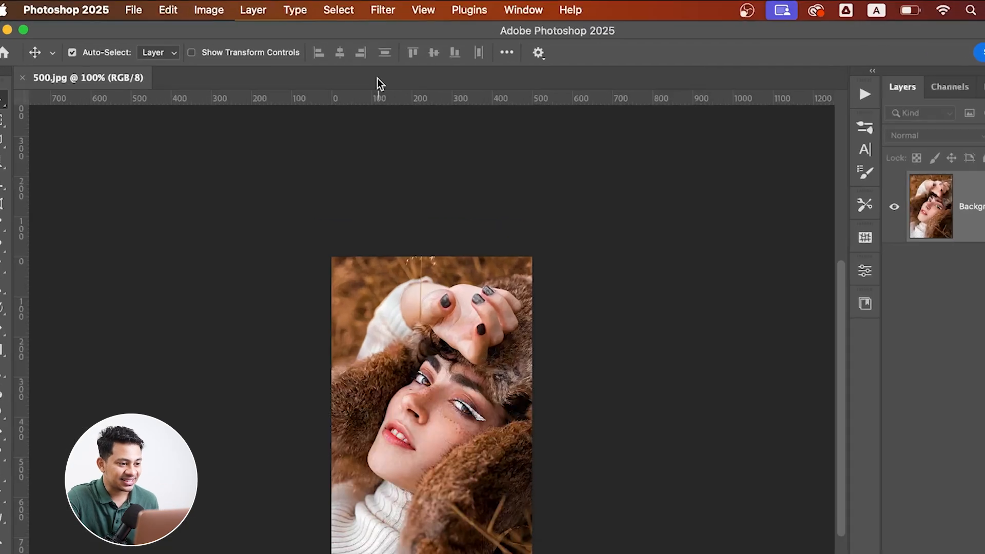
- Launch Neural Filters and switch on the Super Zoom filter for the portrait
{"action": "left_click", "coordinate": [391, 10]}
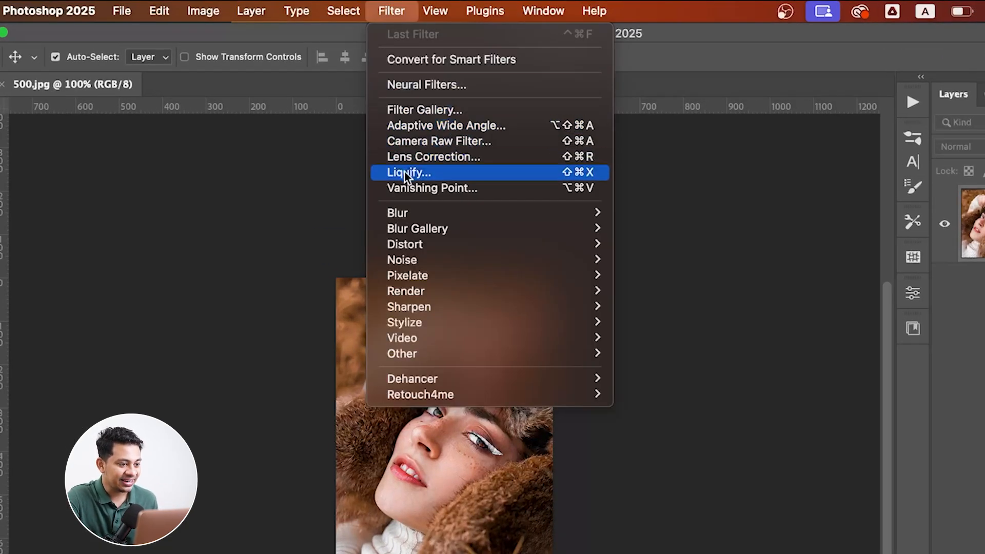
{"action": "left_click", "coordinate": [426, 84]}
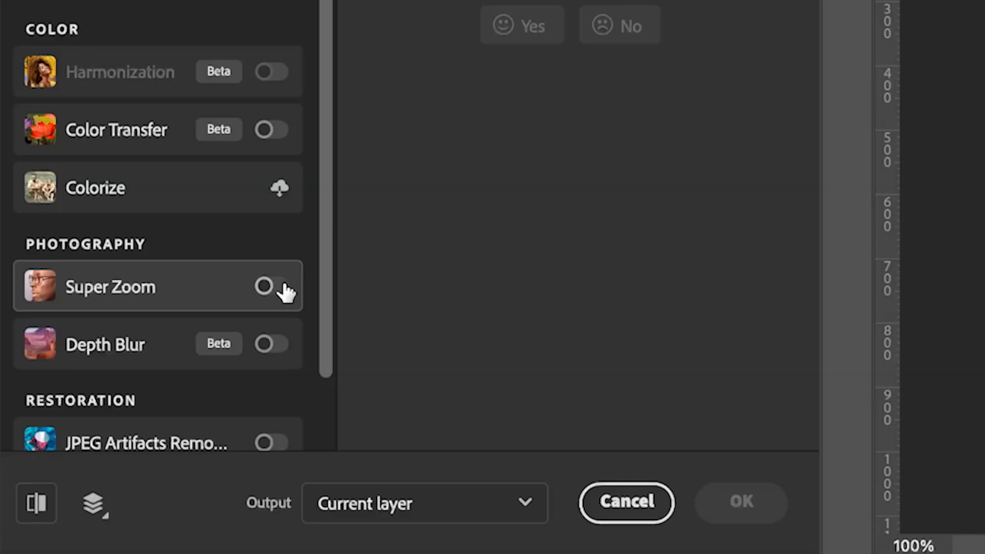
{"action": "left_click", "coordinate": [264, 286]}
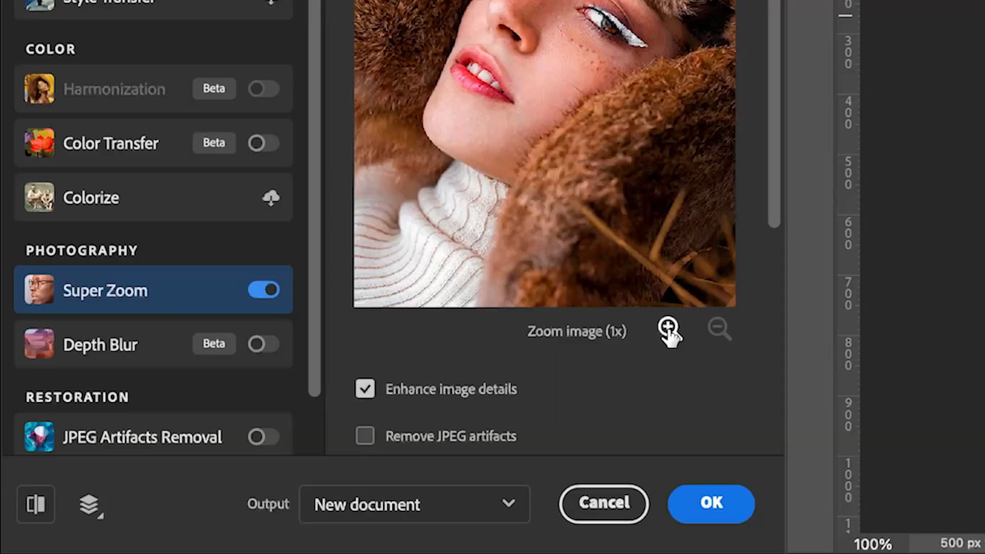
- Raise the Super Zoom magnification to 4x for a 2000 × 3000 px preview
{"action": "left_click", "coordinate": [668, 328]}
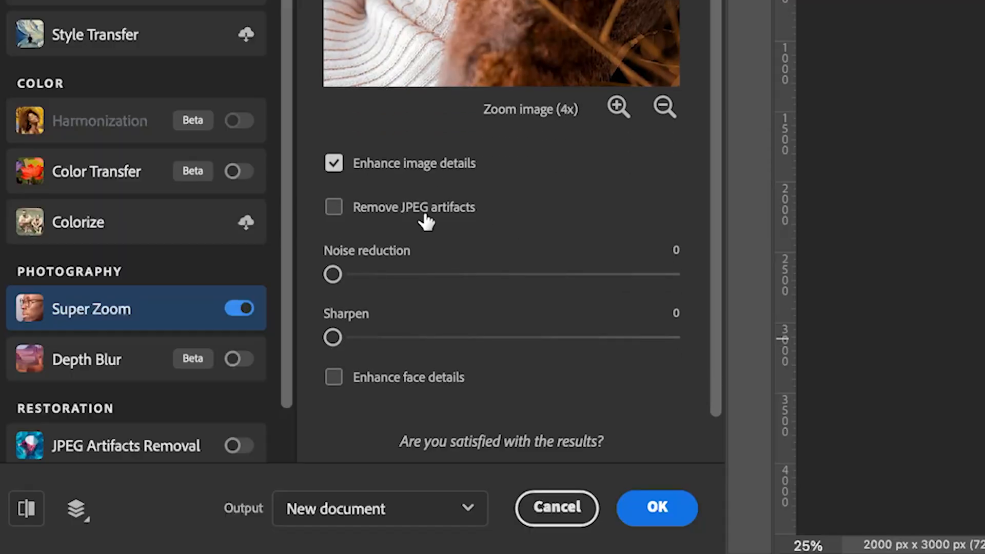
{"action": "scroll", "scroll_direction": "down", "scroll_amount": 3}
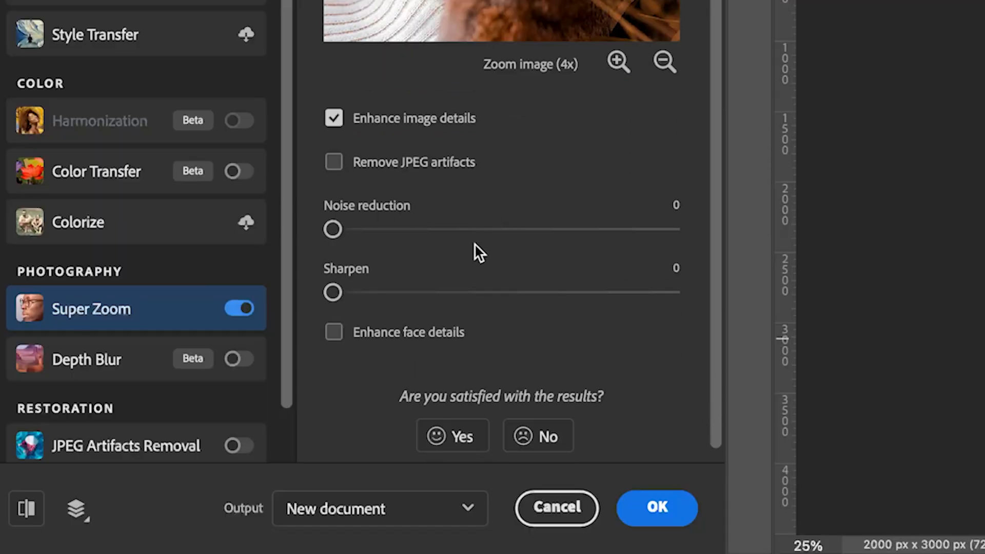
{"action": "mouse_move", "coordinate": [592, 332]}
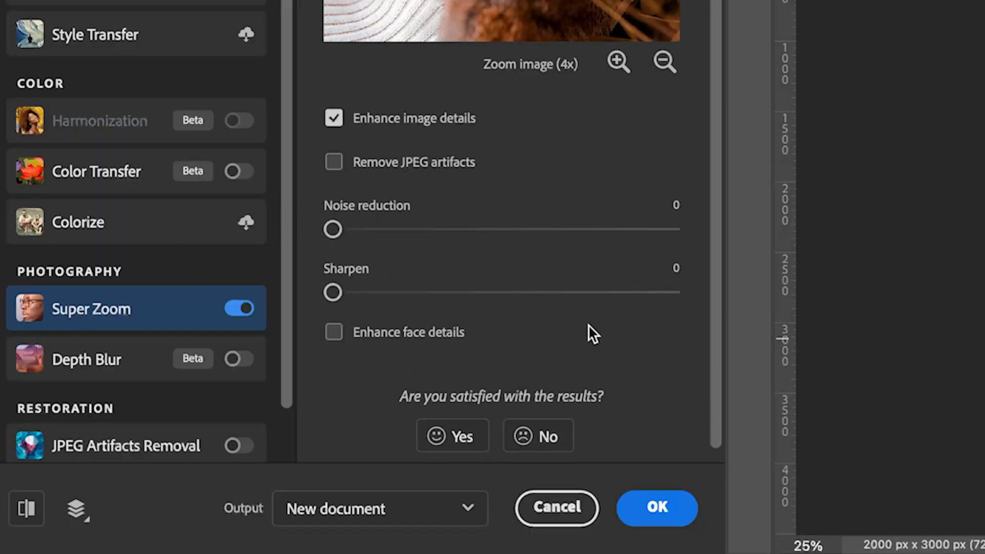
{"action": "mouse_move", "coordinate": [382, 342]}
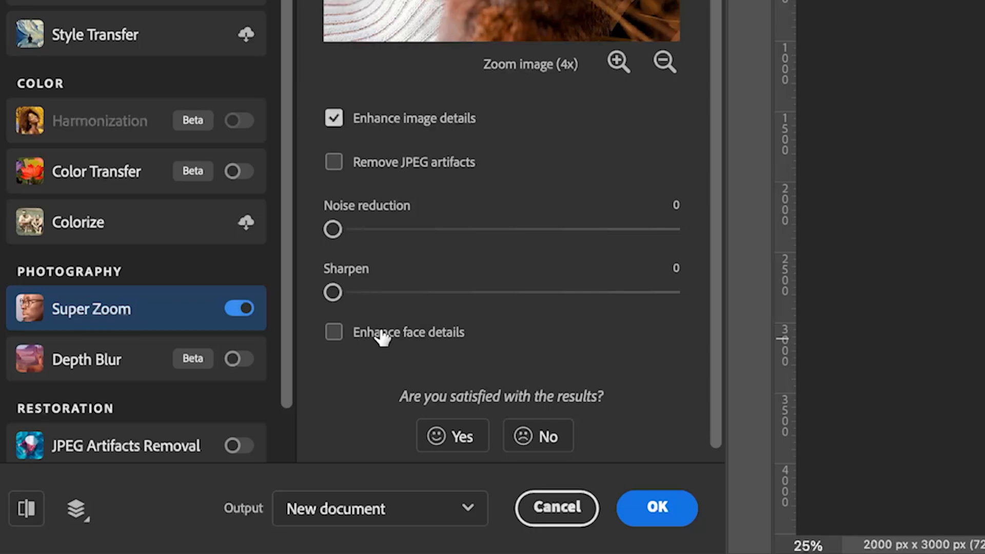
- Turn on Enhance face details and raise Sharpen to 15
{"action": "left_click", "coordinate": [333, 332]}
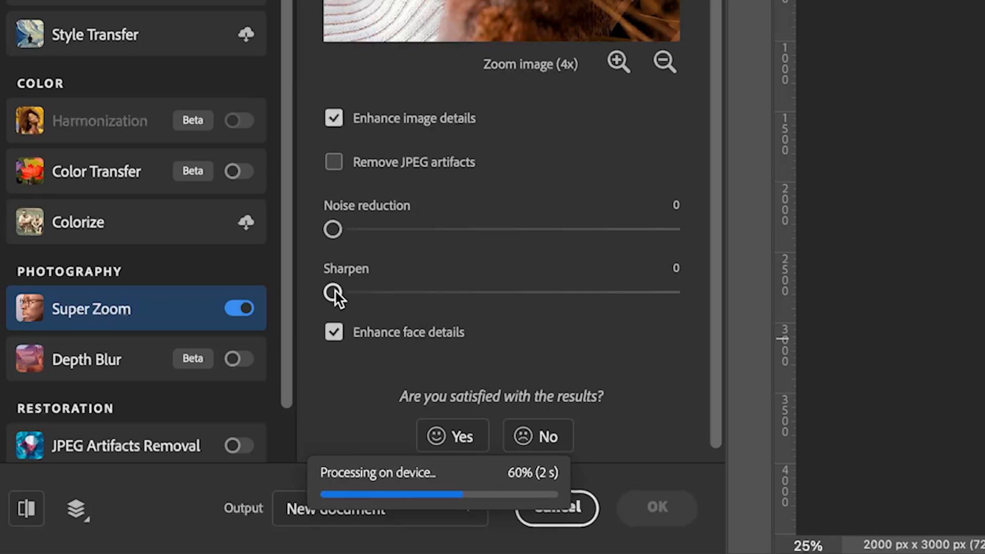
{"action": "left_click_drag", "start_coordinate": [332, 290], "coordinate": [502, 290]}
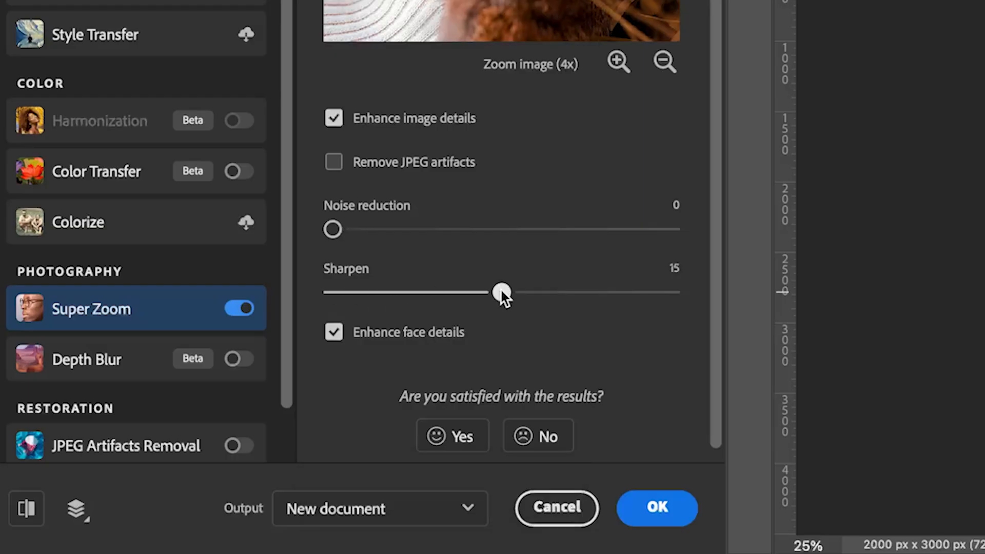
{"action": "mouse_move", "coordinate": [627, 198]}
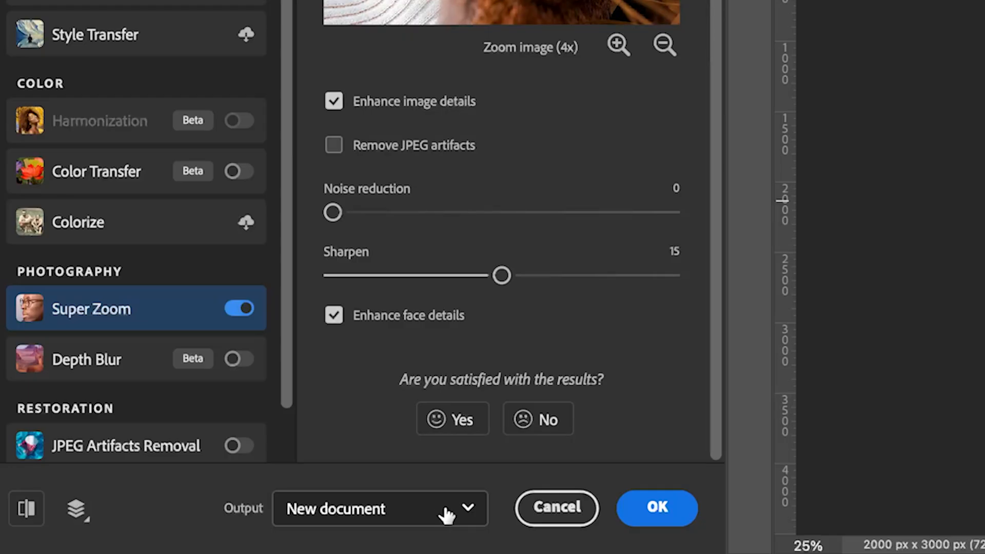
{"action": "mouse_move", "coordinate": [396, 511]}
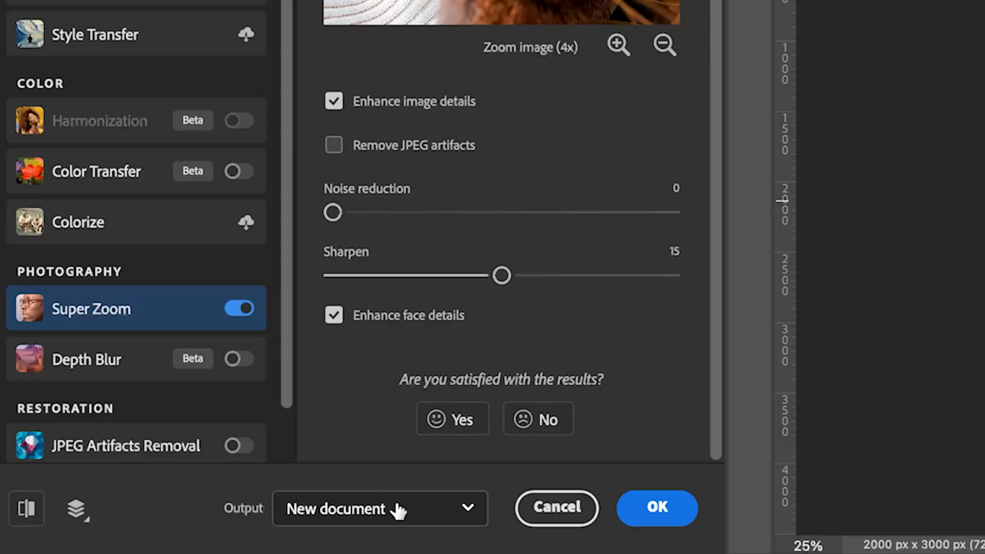
- Keep Output on New document and apply Super Zoom to create the 2000 × 3000 px document
{"action": "left_click", "coordinate": [376, 508]}
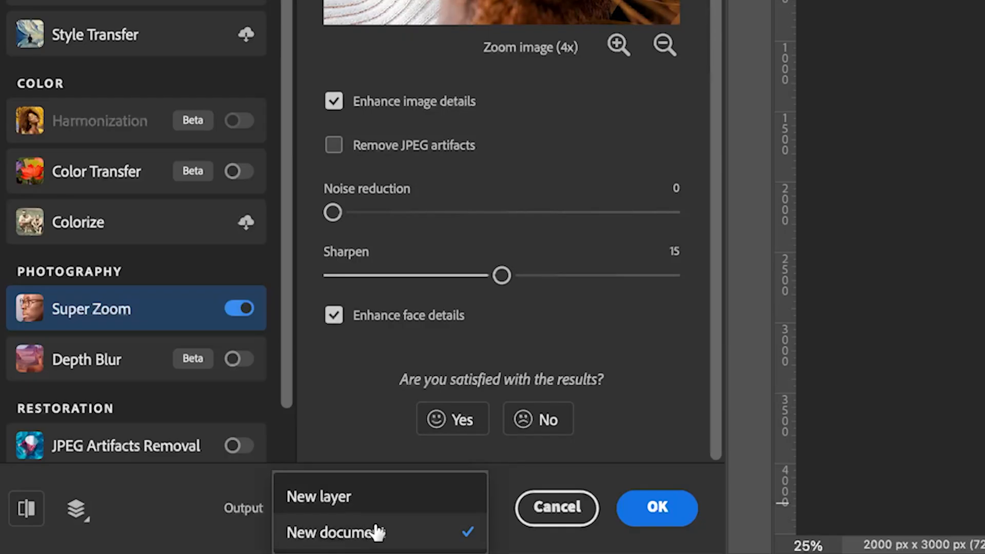
{"action": "left_click", "coordinate": [346, 529]}
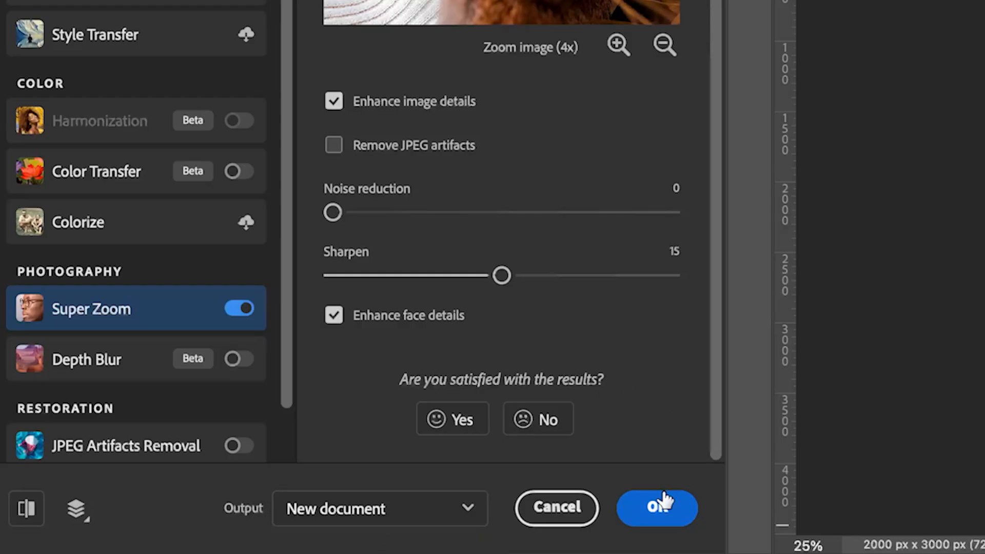
{"action": "left_click", "coordinate": [653, 508]}
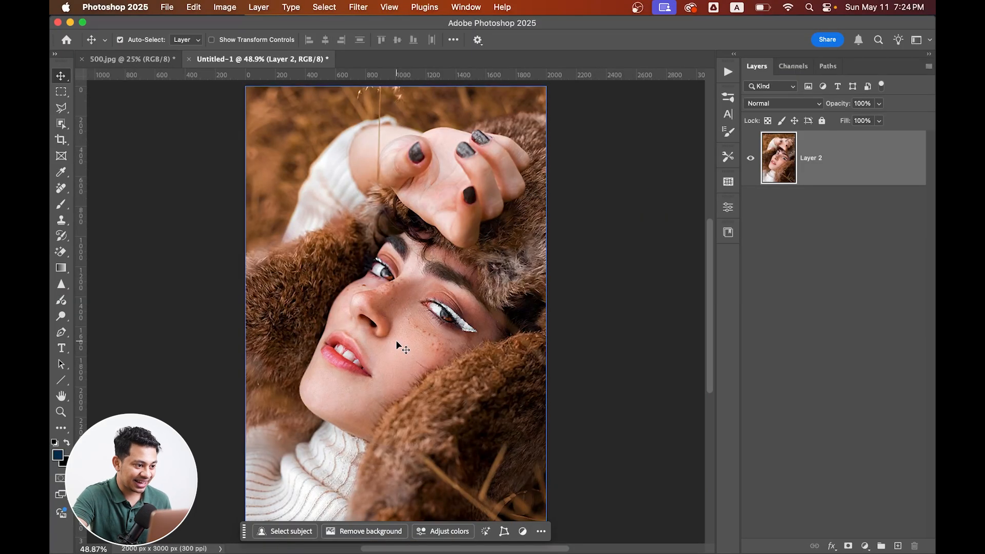
{"action": "left_click", "coordinate": [224, 7]}
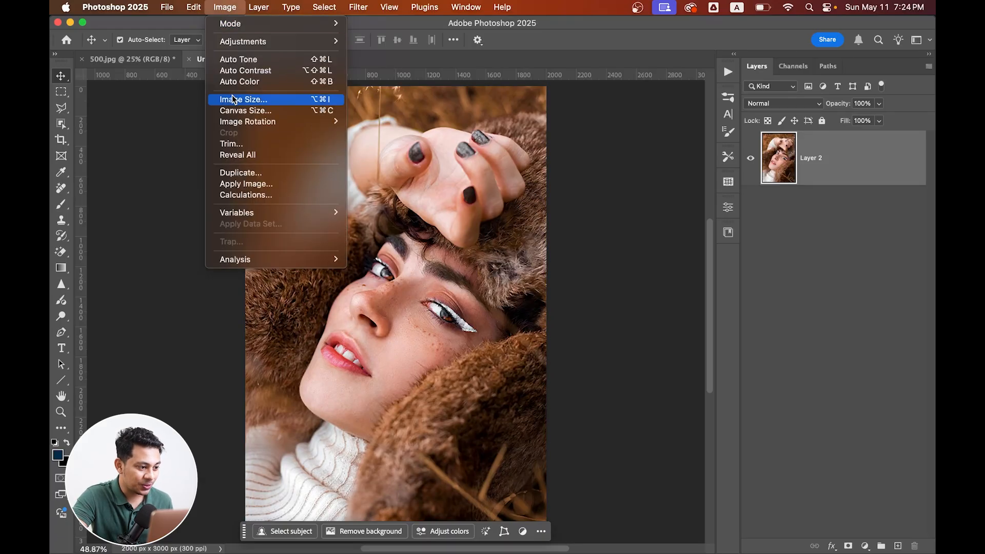
{"action": "left_click", "coordinate": [242, 100]}
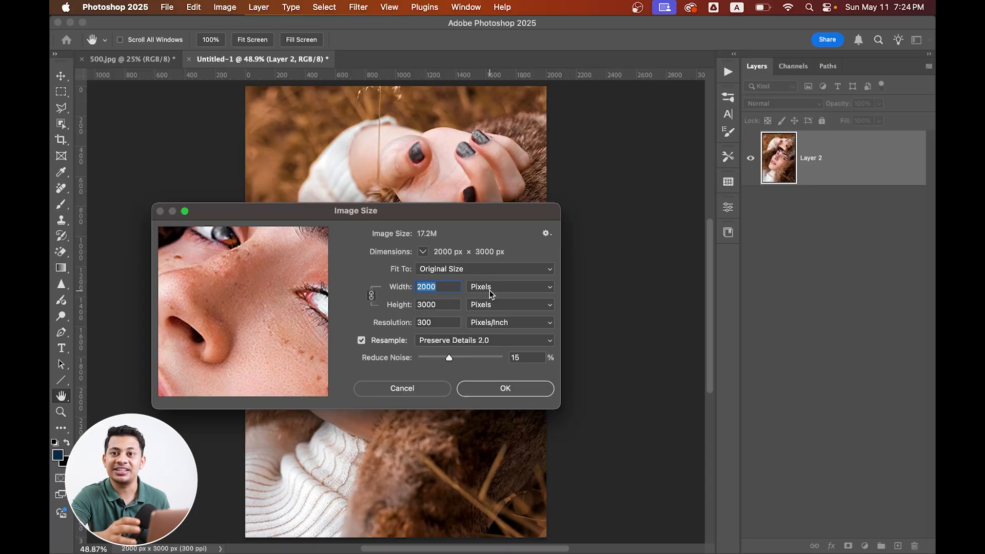
{"action": "mouse_move", "coordinate": [454, 293]}
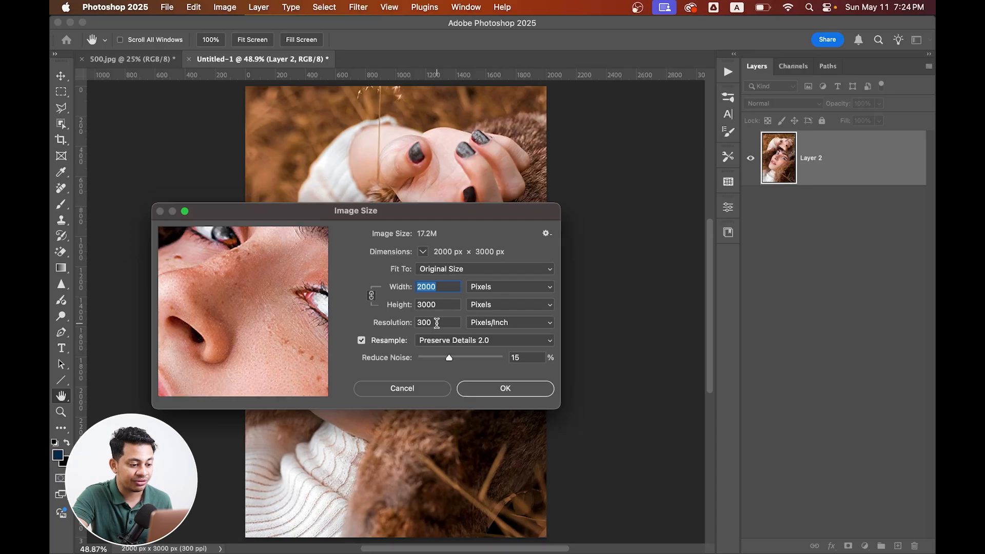
{"action": "mouse_move", "coordinate": [437, 322]}
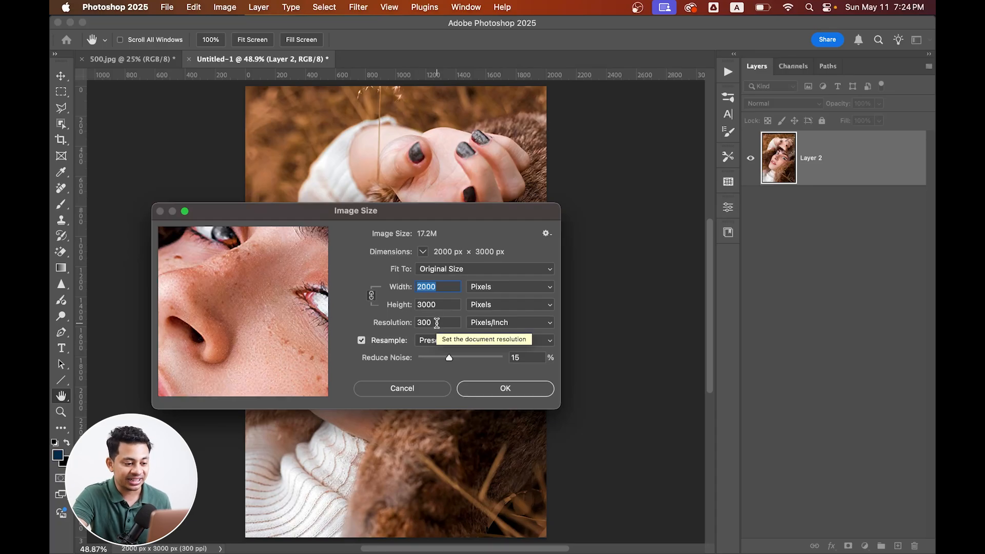
{"action": "left_click", "coordinate": [505, 388]}
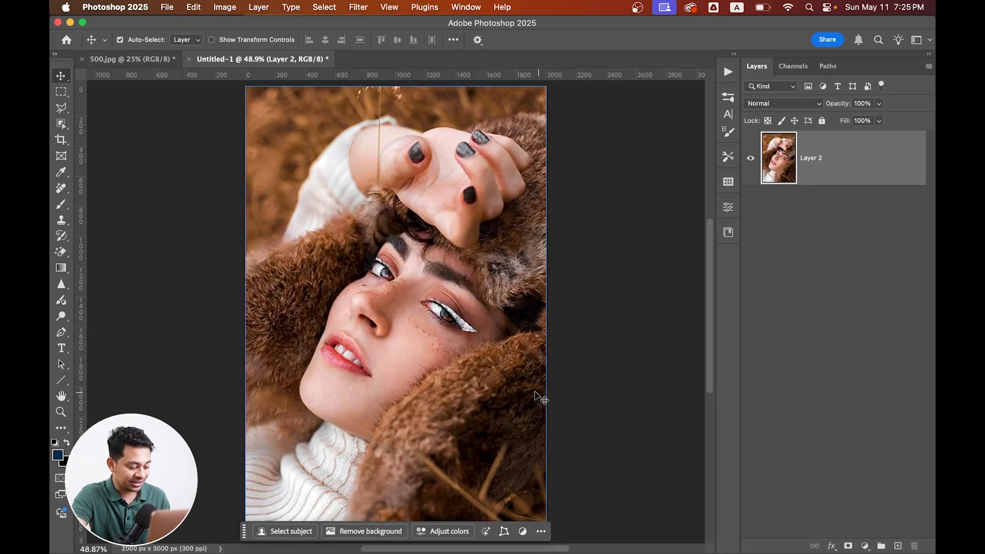